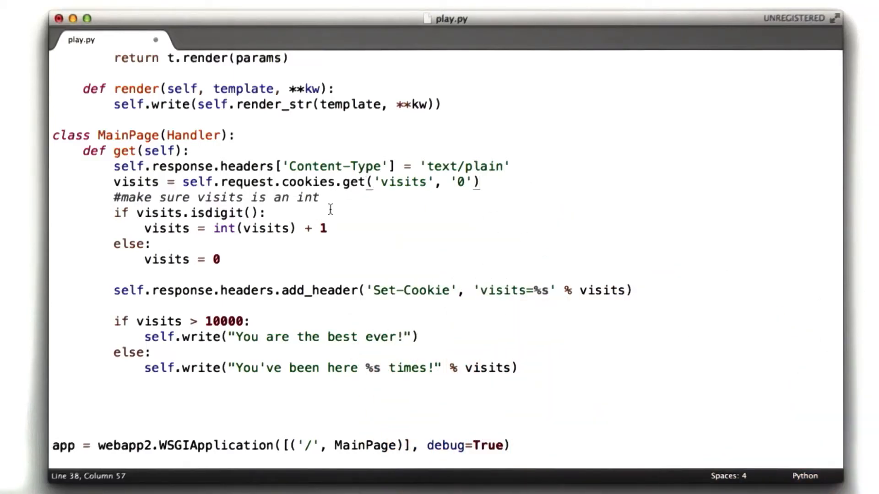
Rename the visits cookie variable to visit_cookie_val and drop its '0' default
{"action": "scroll", "scroll_direction": "up", "scroll_amount": 3}
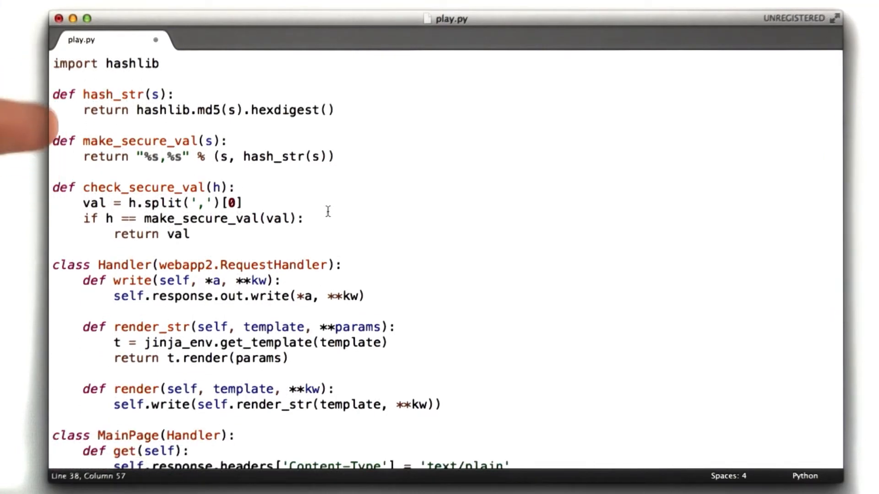
{"action": "scroll", "scroll_direction": "down", "scroll_amount": 3}
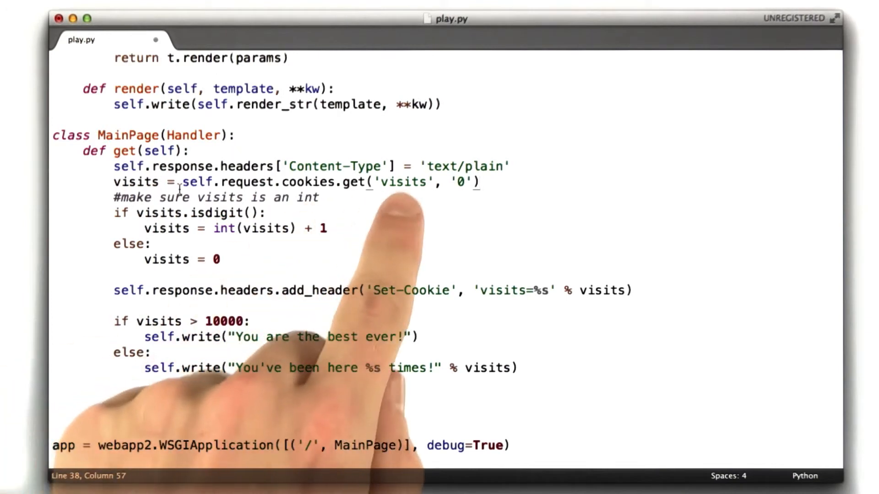
{"action": "double_click", "coordinate": [135, 182]}
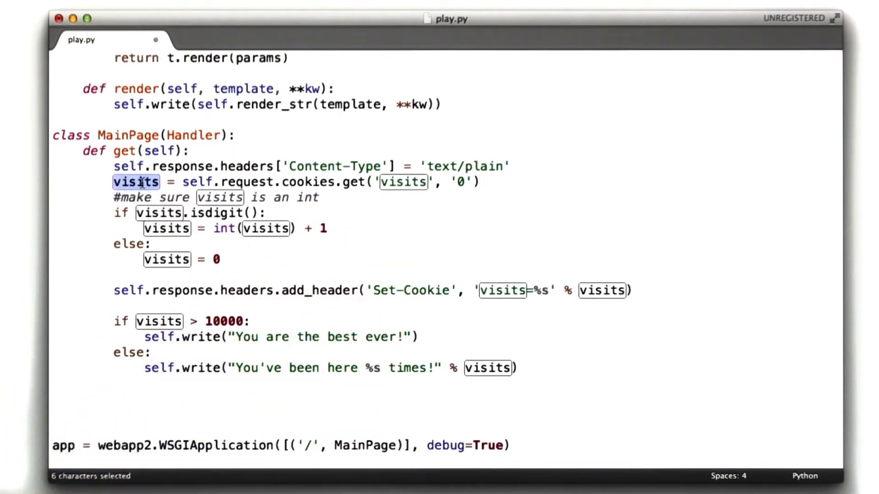
{"action": "type", "text": "visit_cookie_"}
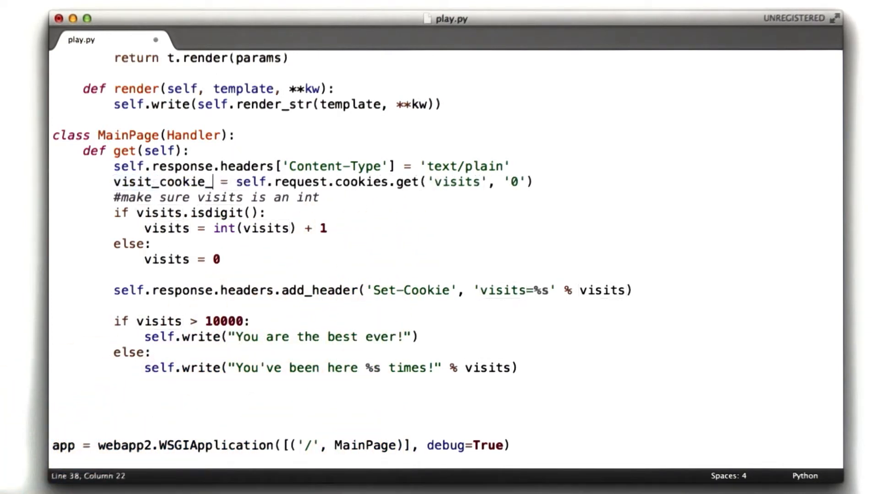
{"action": "type", "text": "val"}
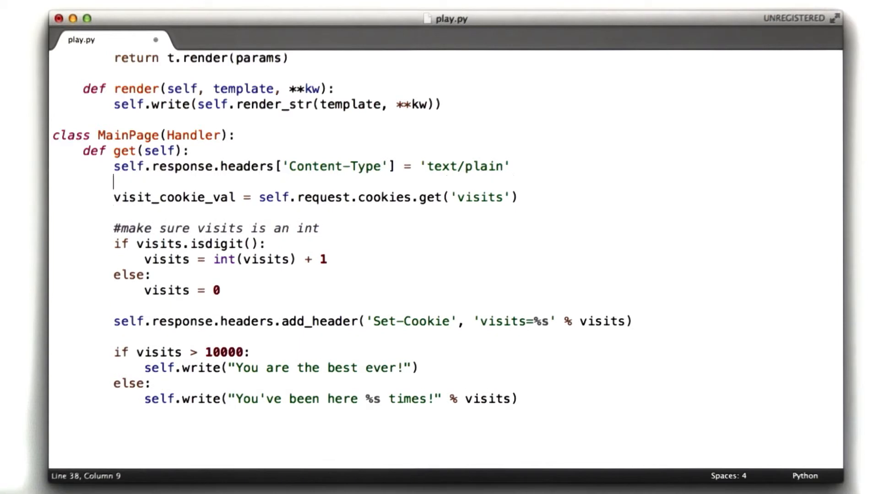
Start visits at 0 and add an if block checking visit_cookie_val with check_secure_val
{"action": "type", "text": "visit = 0"}
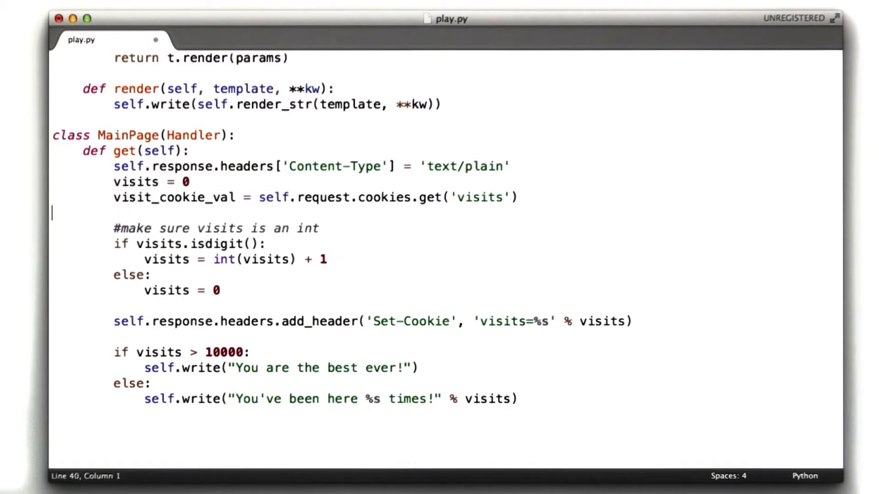
{"action": "type", "text": "if"}
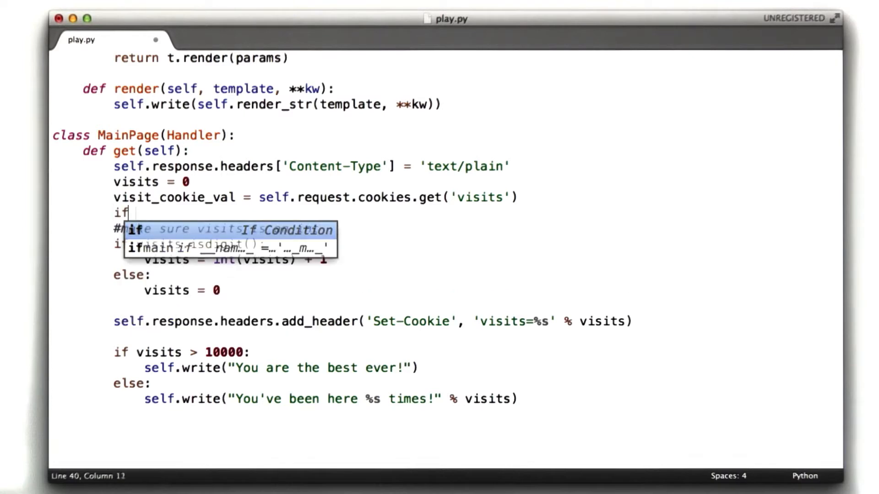
{"action": "type", "text": "visit_cookie_val:"}
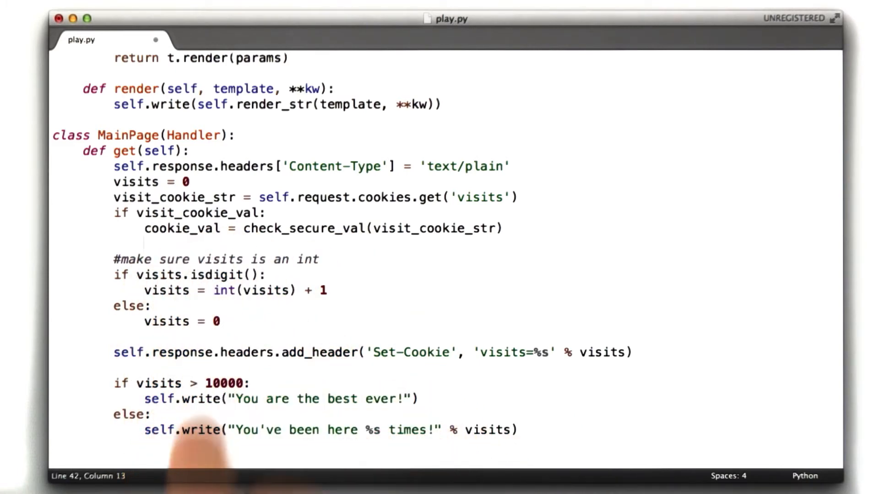
Add 'if cookie_val:' setting visits = int(cookie_val), removing the old isdigit block
{"action": "type", "text": "if cookie_"}
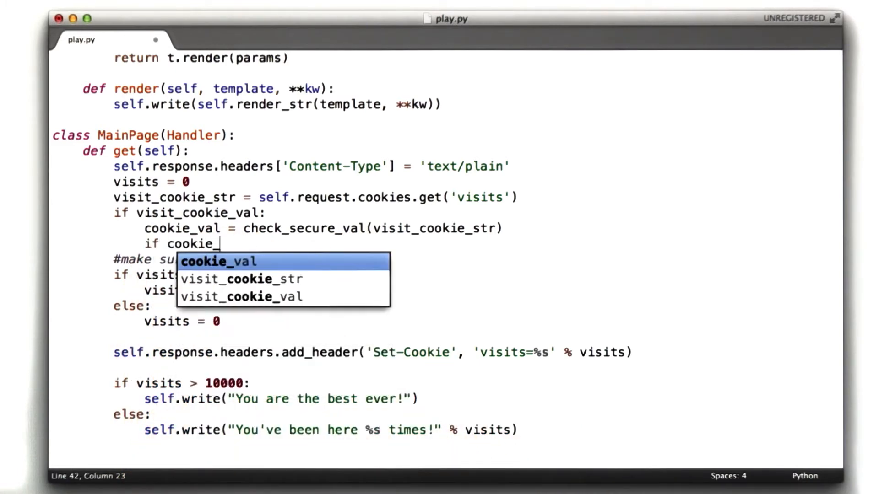
{"action": "type", "text": "val:"}
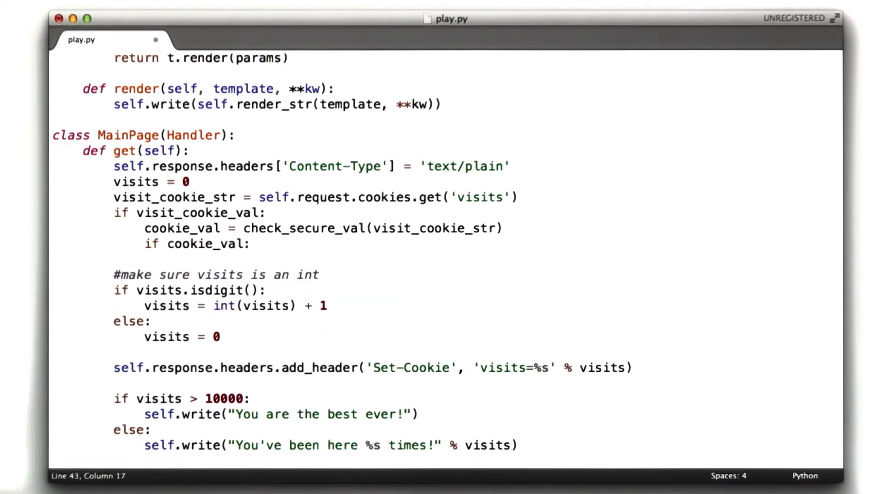
{"action": "type", "text": "visits = int("}
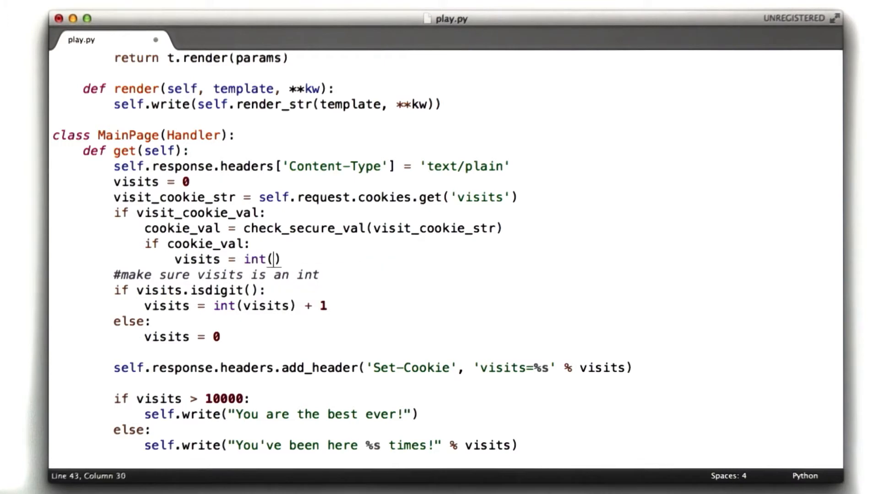
{"action": "type", "text": "cookie_val"}
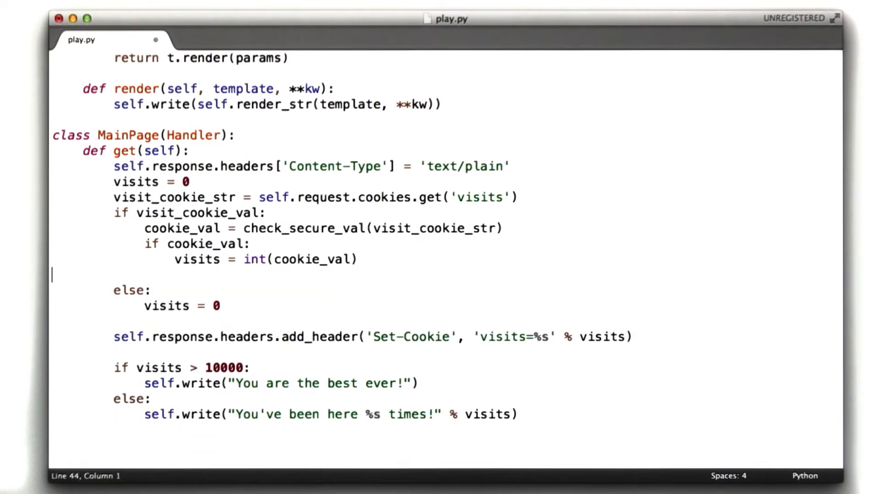
Add visits += 1 and new_cookie_val = make_secure_val(str(visits))
{"action": "type", "text": "visits += 1"}
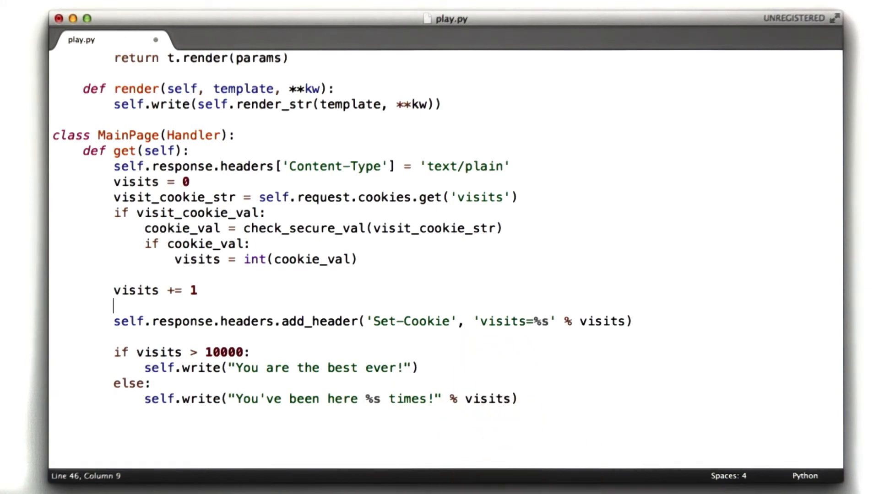
{"action": "type", "text": "new_cookie_val = make_secure_val(str(visits))"}
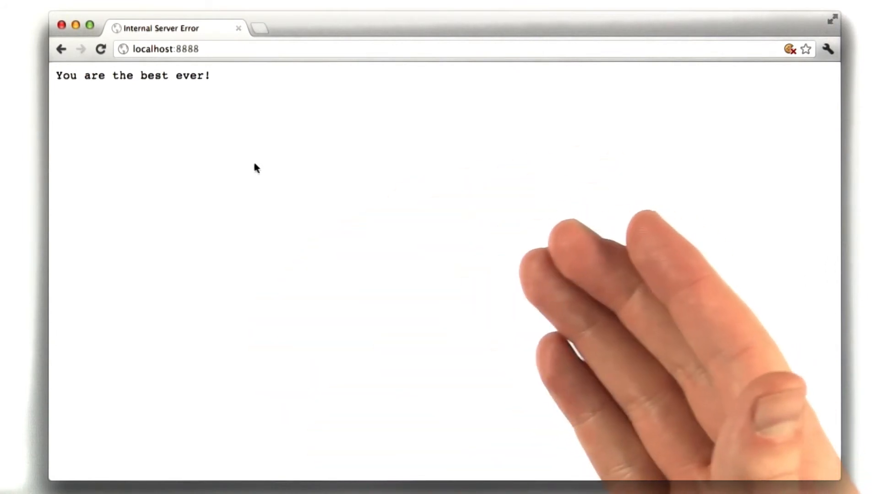
Reload localhost:8888 and run document.cookie in the console, showing the hashed visits=10 cookie
{"action": "left_click", "coordinate": [100, 48]}
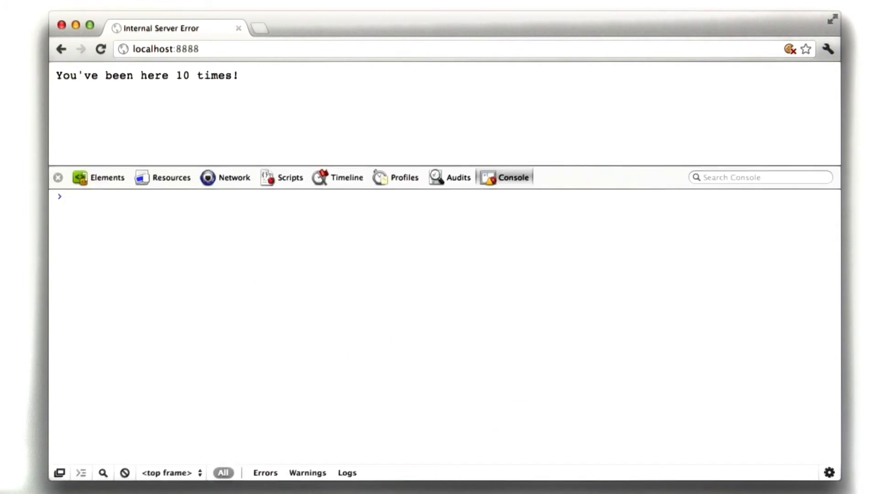
{"action": "type", "text": "document.cookie"}
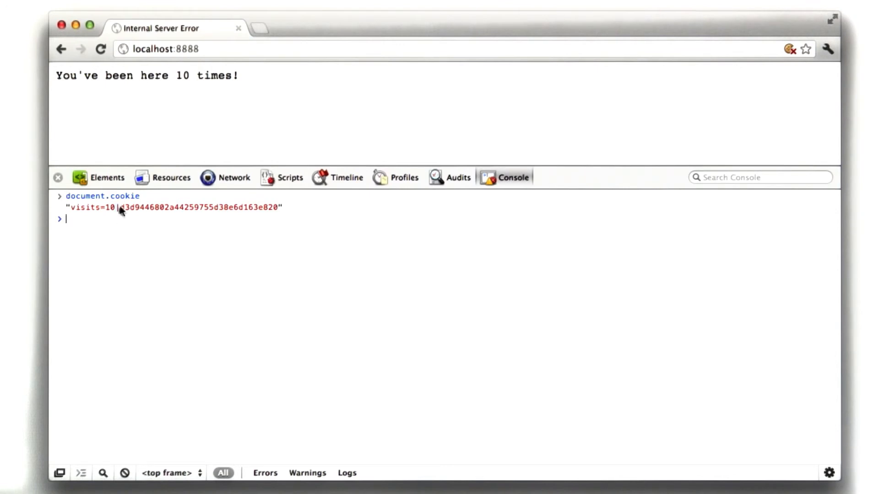
{"action": "mouse_move", "coordinate": [118, 214]}
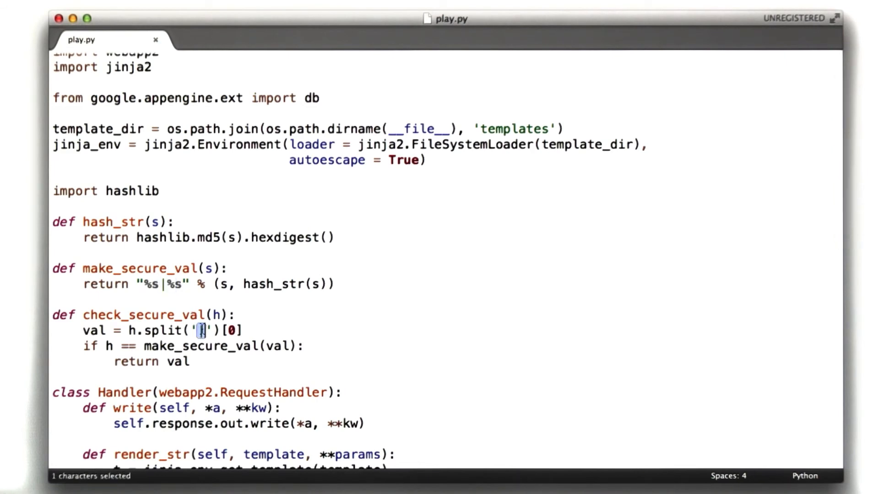
Scroll play.py from make_secure_val down to the MainPage get method
{"action": "scroll", "scroll_direction": "down", "scroll_amount": 3}
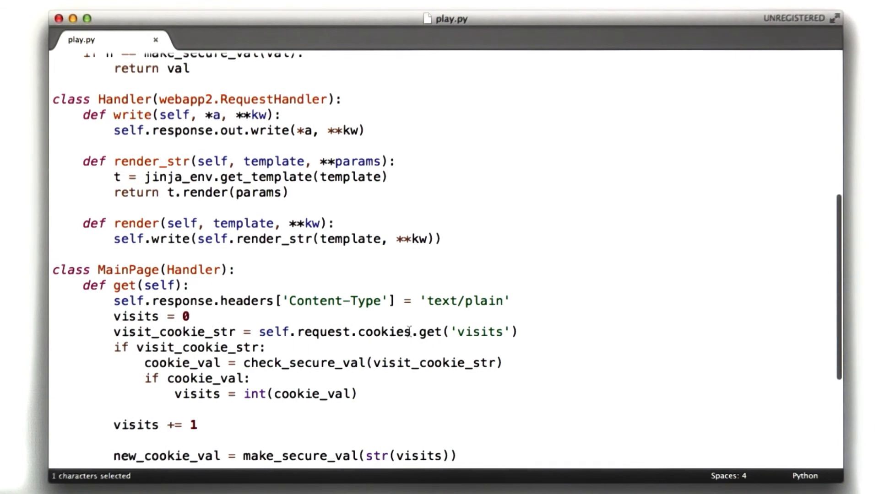
{"action": "scroll", "scroll_direction": "up", "scroll_amount": 3}
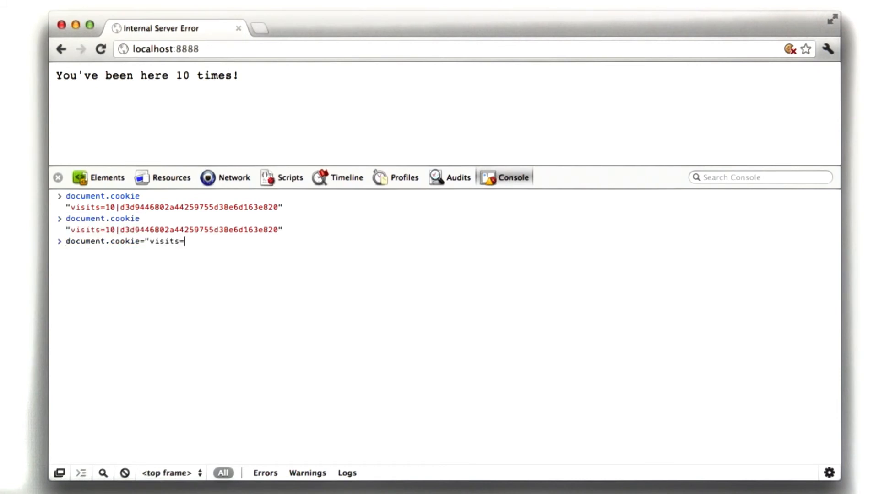
Forge the visits cookie with count 1000 and hash d3d9446802a44259755d38e6d163e820, then close Developer Tools
{"action": "type", "text": "100001"}
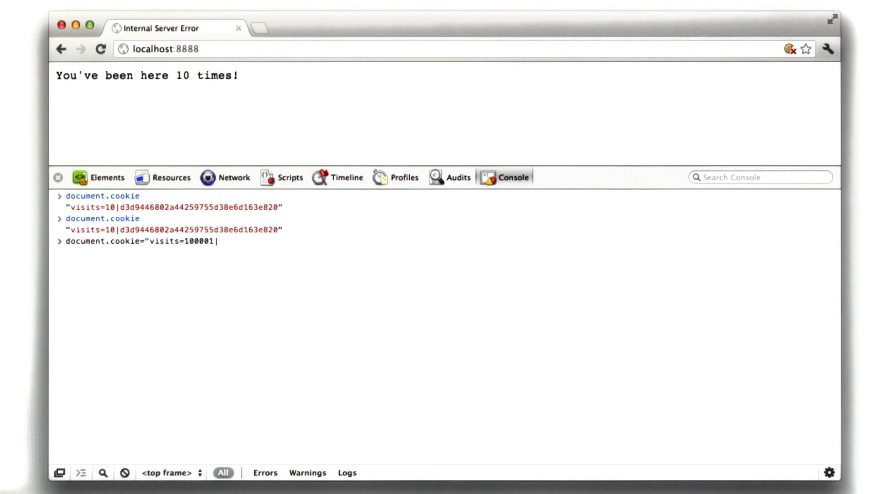
{"action": "type", "text": "d3d9446802a44259755d38e6d163e820"}
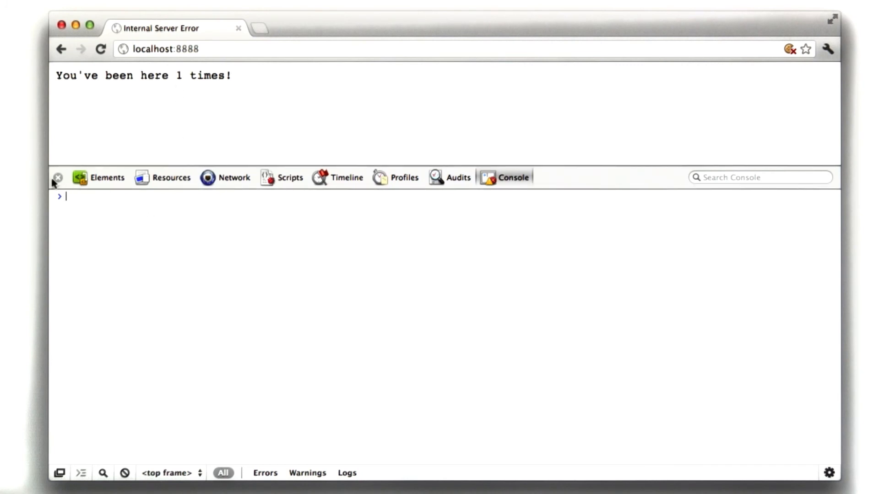
{"action": "left_click", "coordinate": [58, 178]}
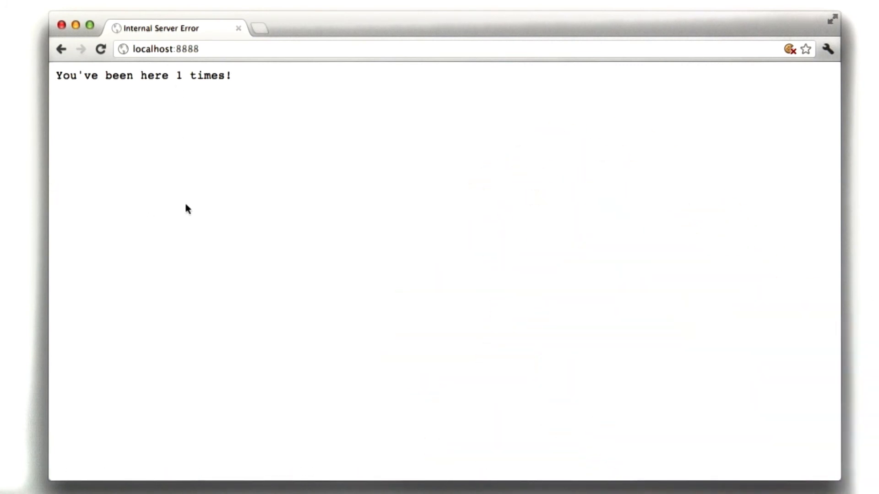